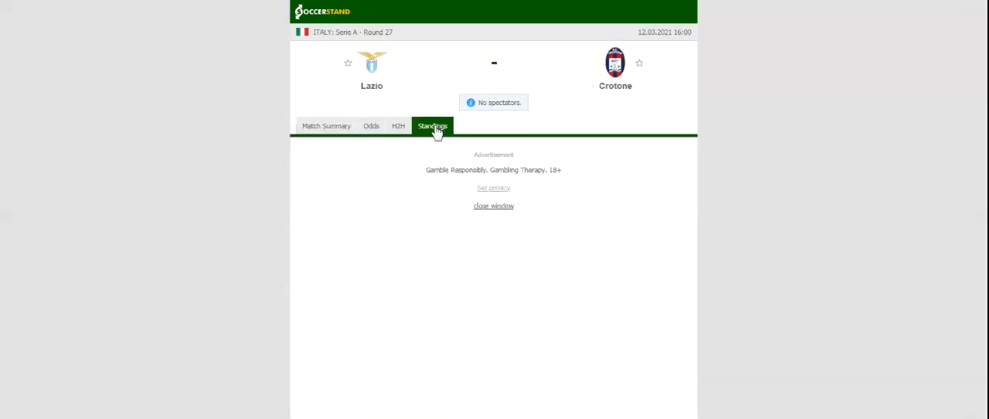
Show the Serie A overall standings table, with Lazio seventh on 42 points.
click(433, 126)
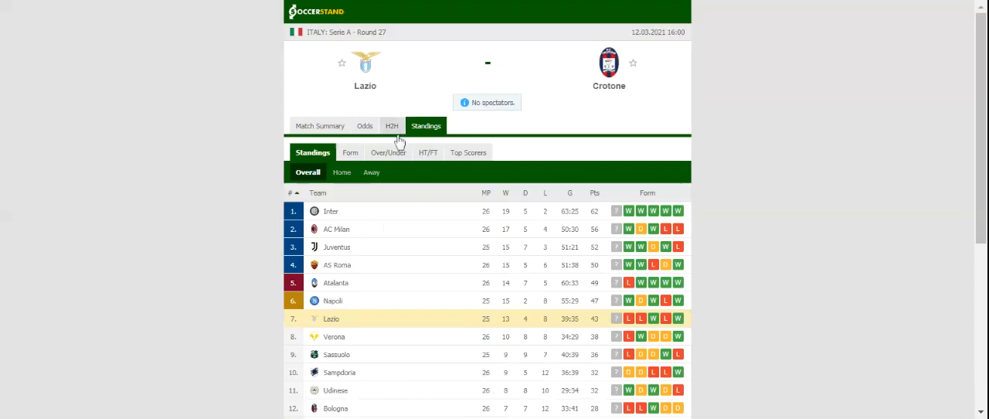
Show the Lazio vs Crotone head-to-head section listing each team's recent results.
click(393, 125)
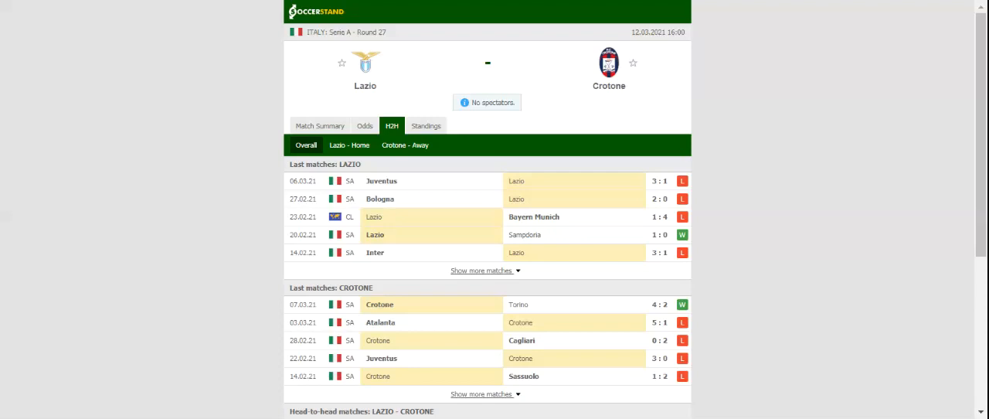
mouse_move(343, 114)
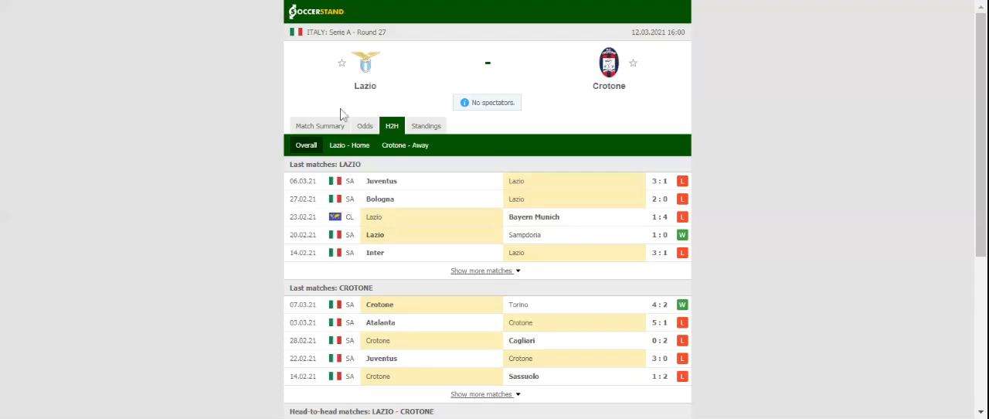
Show the full-time 1X2 bookmaker odds, with Lazio favourites around 1.28.
click(365, 125)
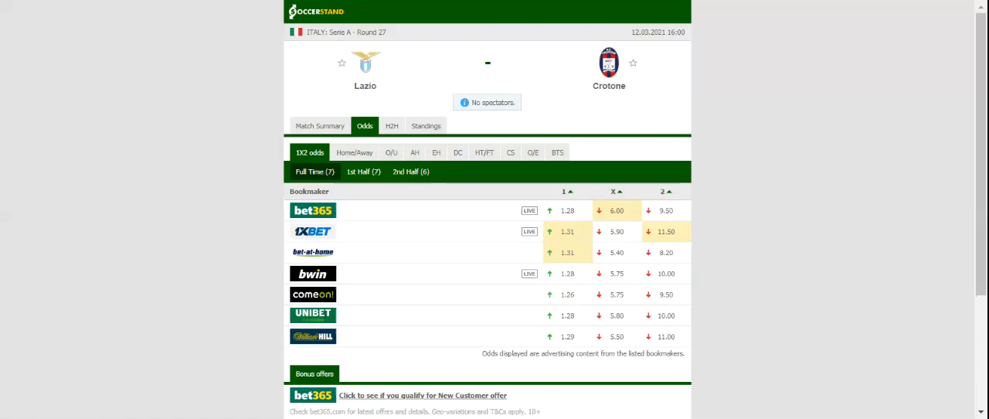
mouse_move(86, 364)
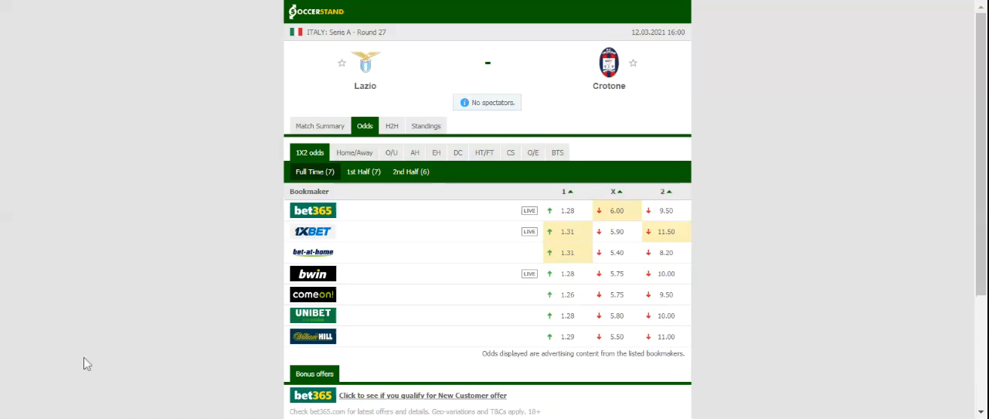